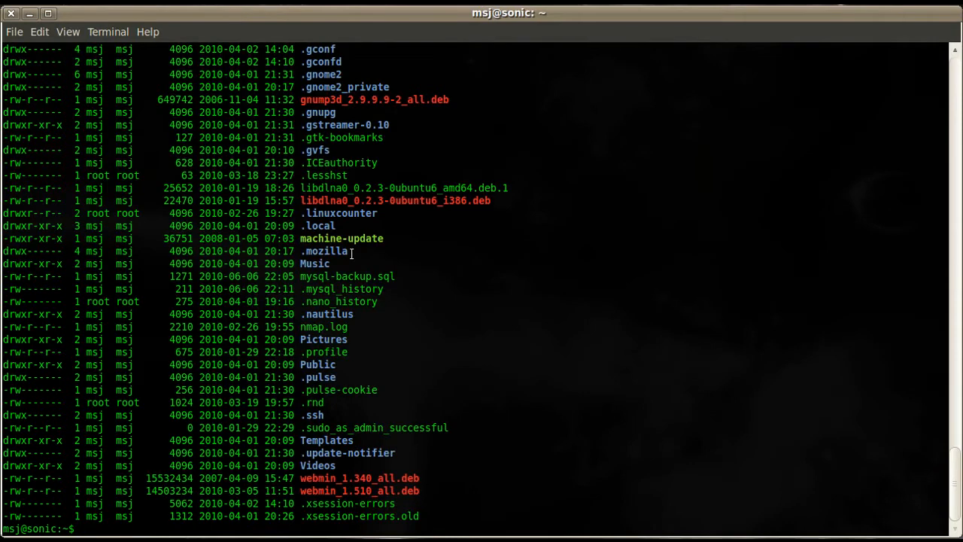
Step: Run 'sudo mysqldump --all-databases -u root -p > sqlbackupup.sql' and authenticate with the root password
{"action": "type", "text": "sudo mysqldump"}
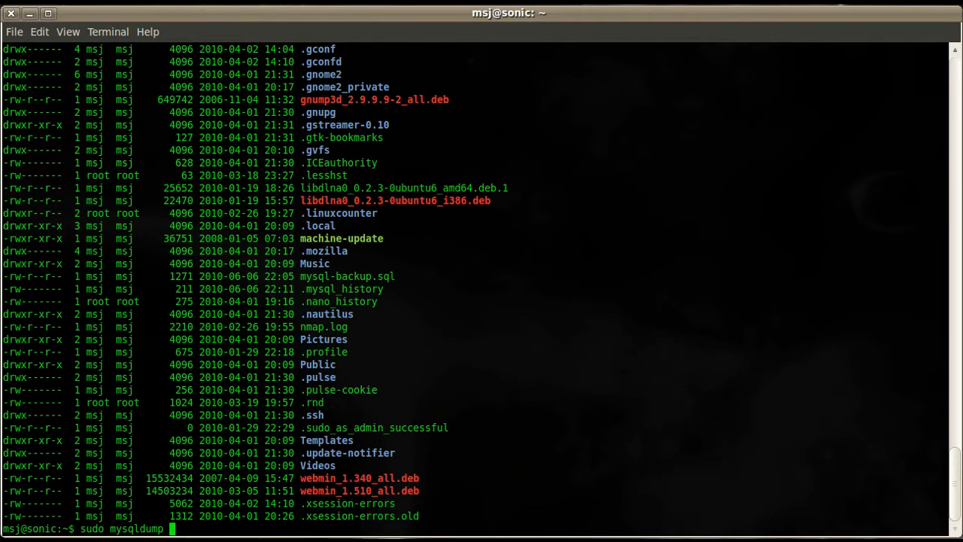
{"action": "type", "text": "--all-"}
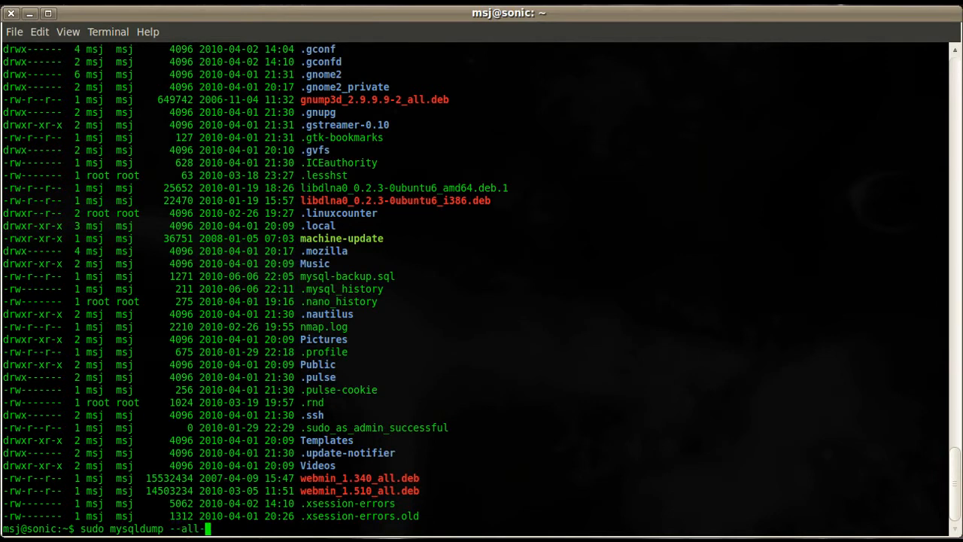
{"action": "type", "text": "datab"}
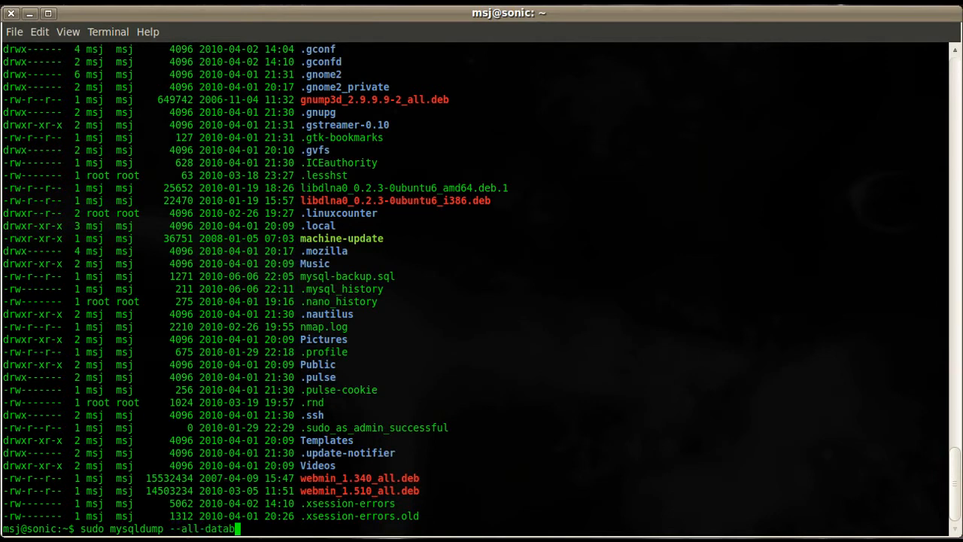
{"action": "type", "text": "ases"}
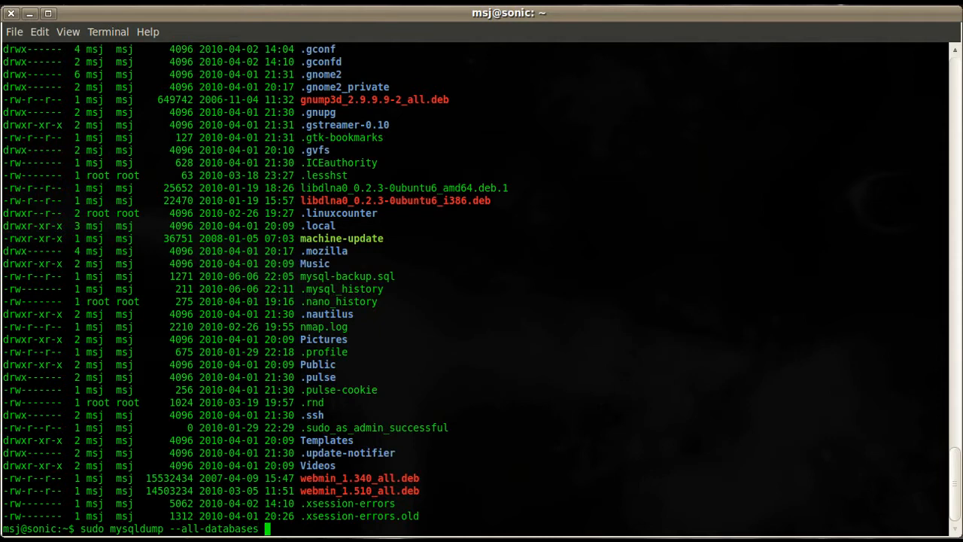
{"action": "type", "text": ">"}
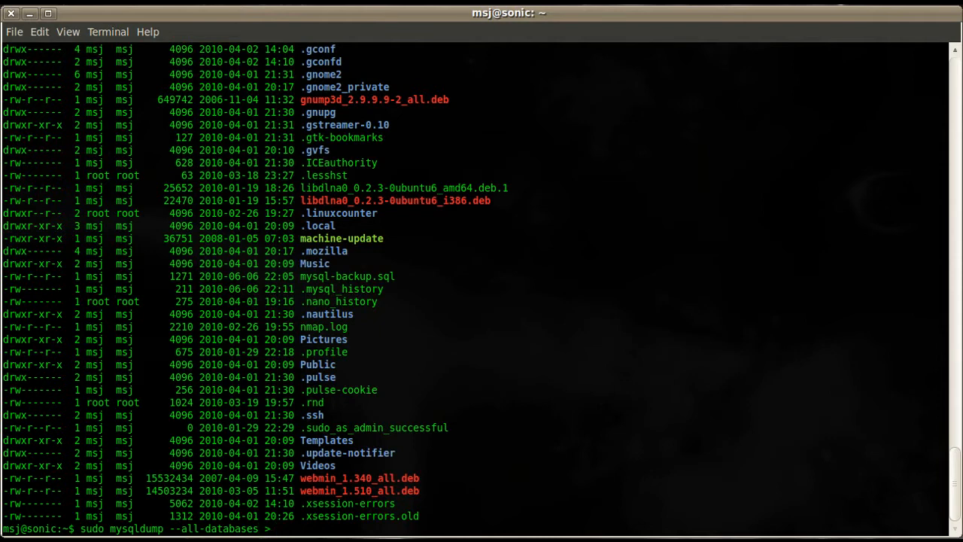
{"action": "type", "text": "sql"}
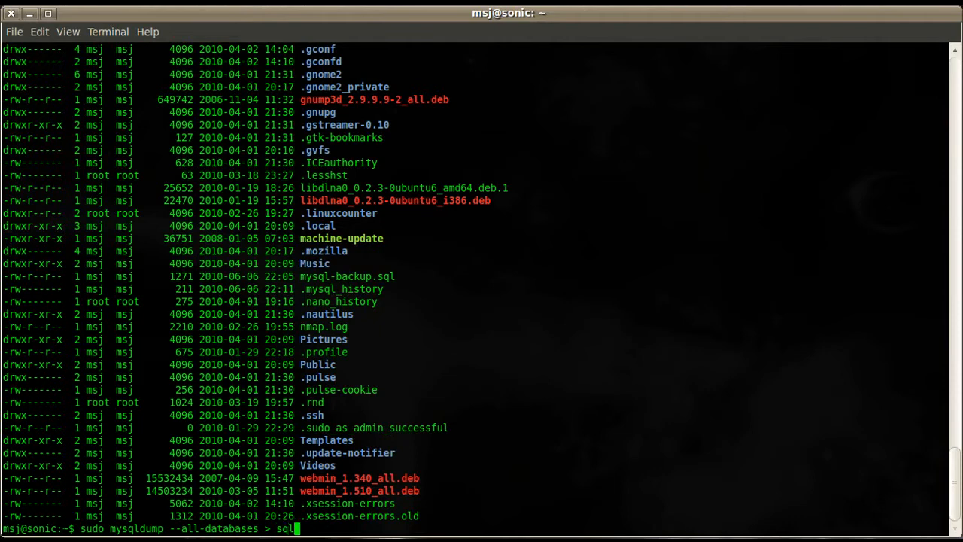
{"action": "type", "text": "backupup.sql"}
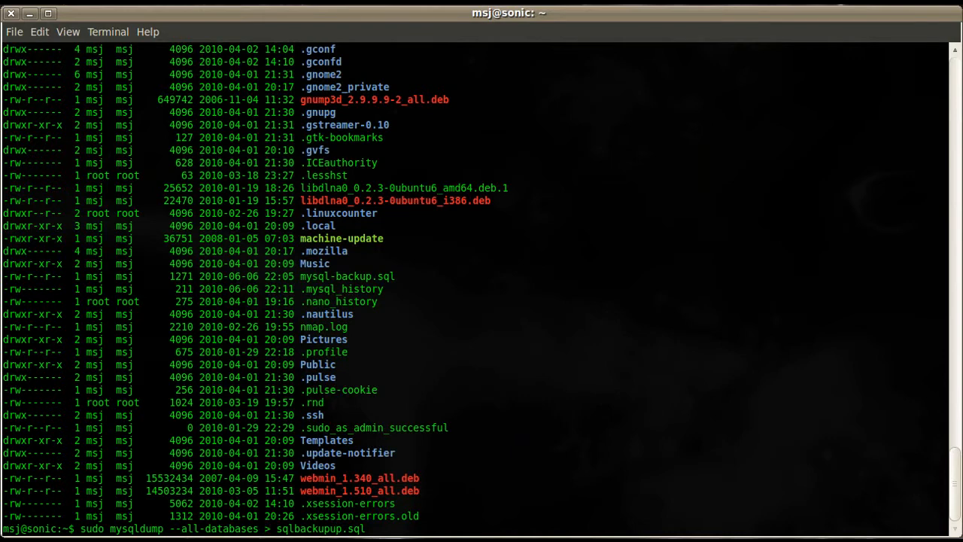
{"action": "type", "text": "-u root -p"}
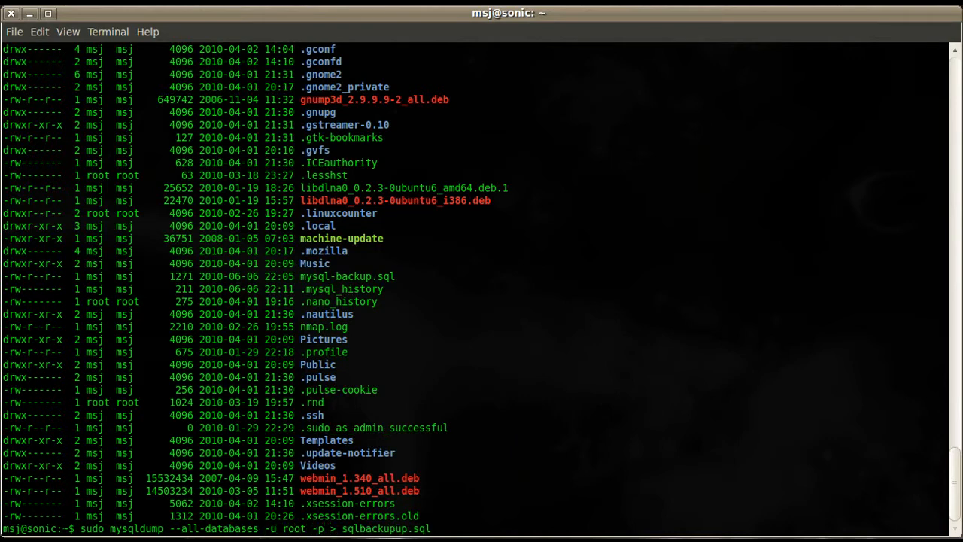
{"action": "key", "text": "Return"}
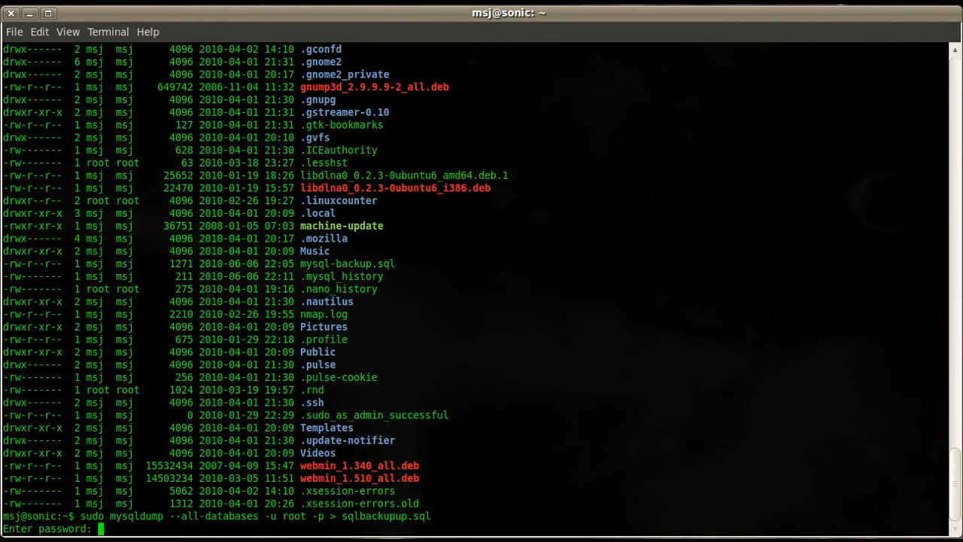
{"action": "key", "text": "Return"}
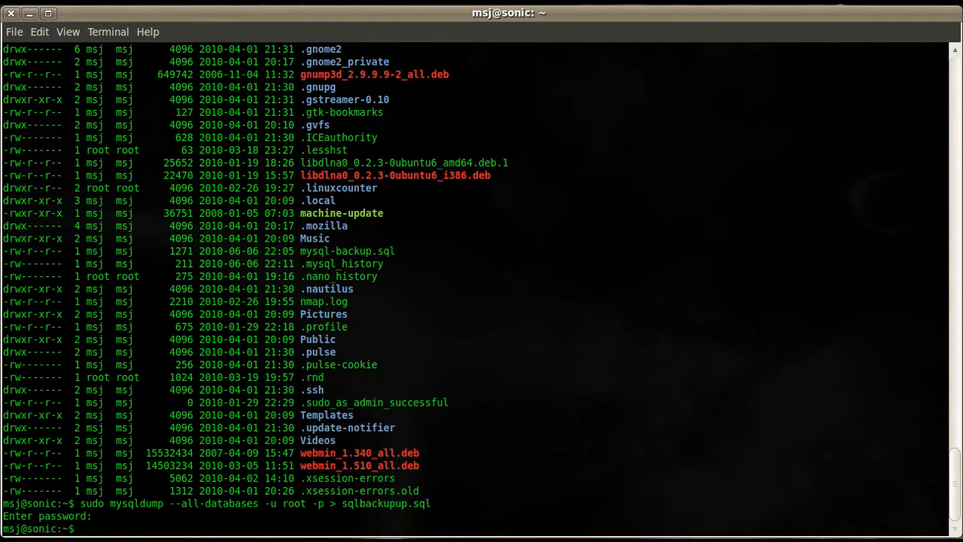
Step: Run 'ls -al' to confirm sqlbackupup.sql (478015 bytes) was written to the home folder
{"action": "type", "text": "ls -al"}
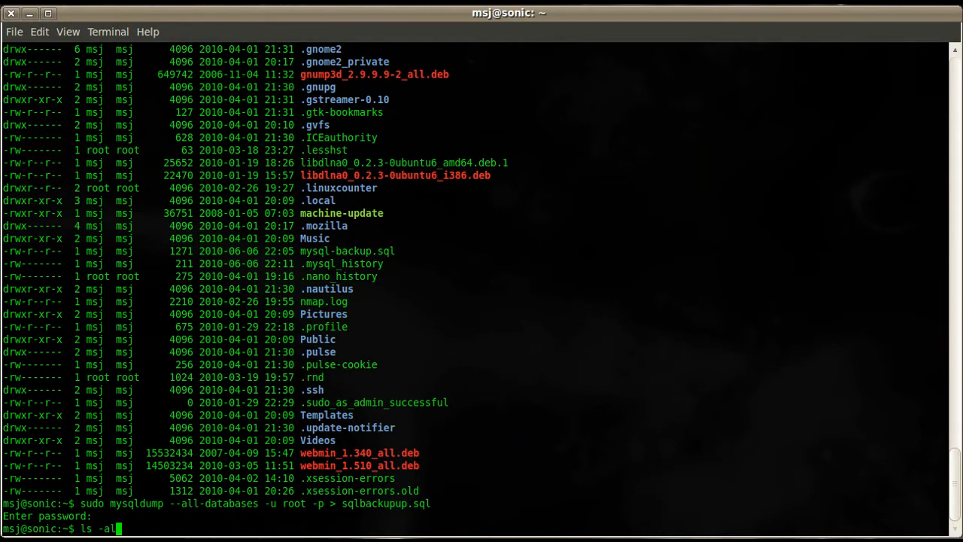
{"action": "key", "text": "Return"}
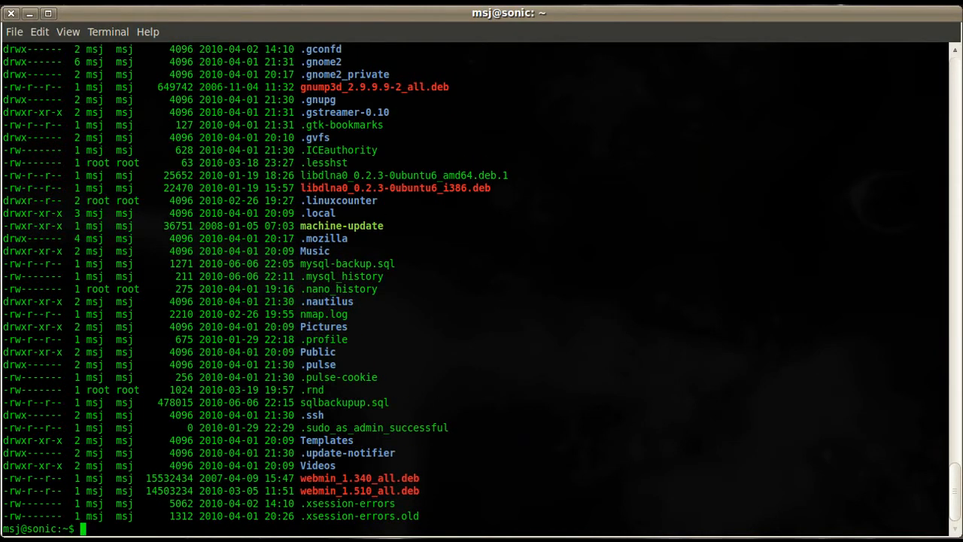
{"action": "mouse_move", "coordinate": [399, 405]}
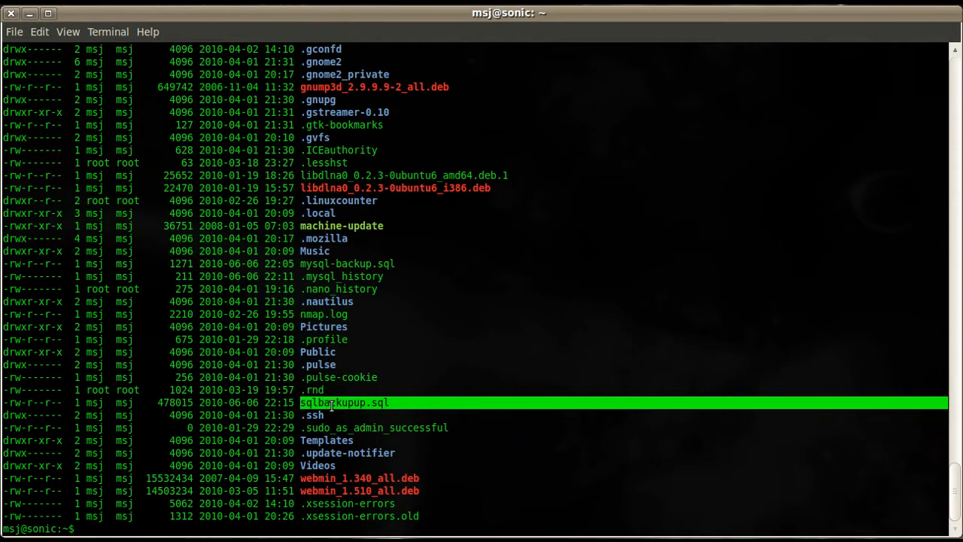
Step: Rerun the mysqldump piped through gzip into sqlbackupup.sql.gz and authenticate with the root password
{"action": "type", "text": "ls -al"}
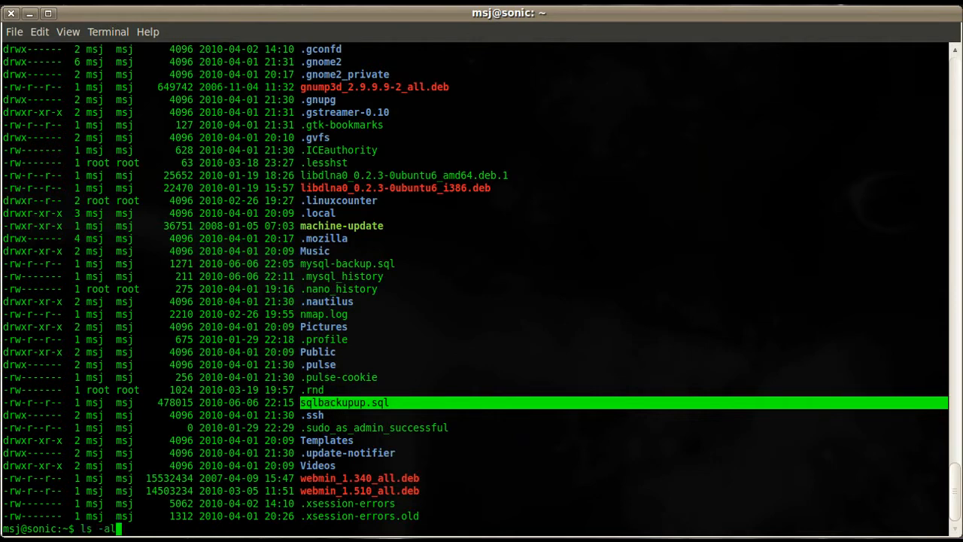
{"action": "type", "text": "sudo mysqldump --all-databases -u root -p > sqlbackupup.sql"}
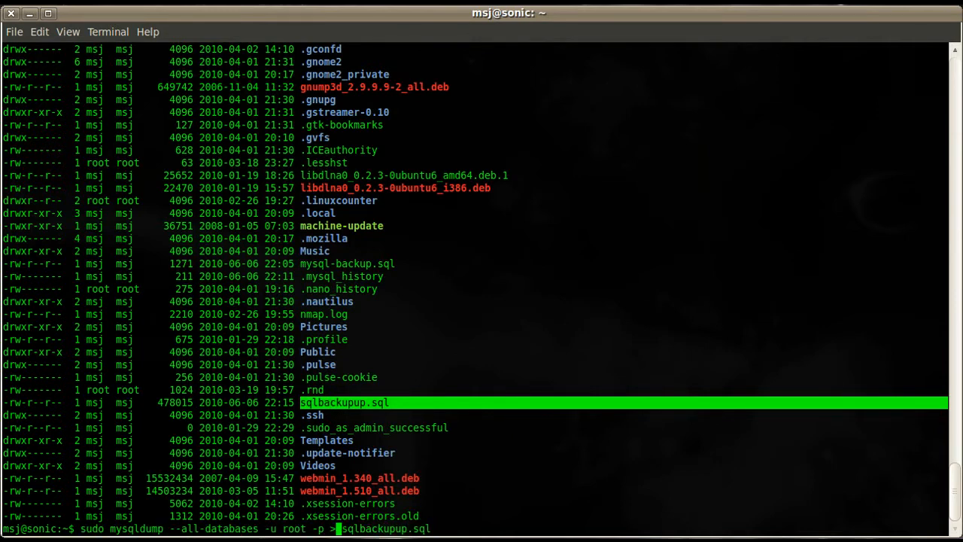
{"action": "type", "text": "| g"}
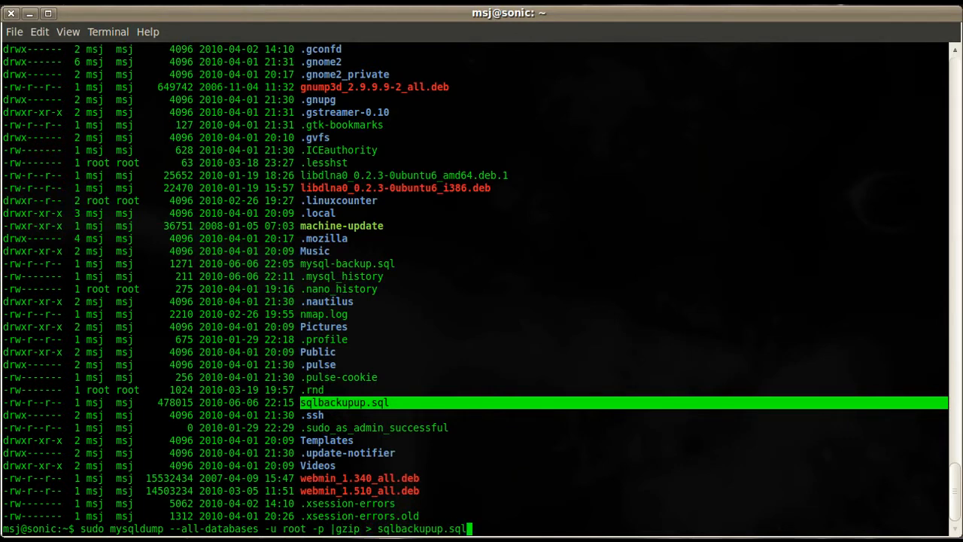
{"action": "type", "text": ".gz"}
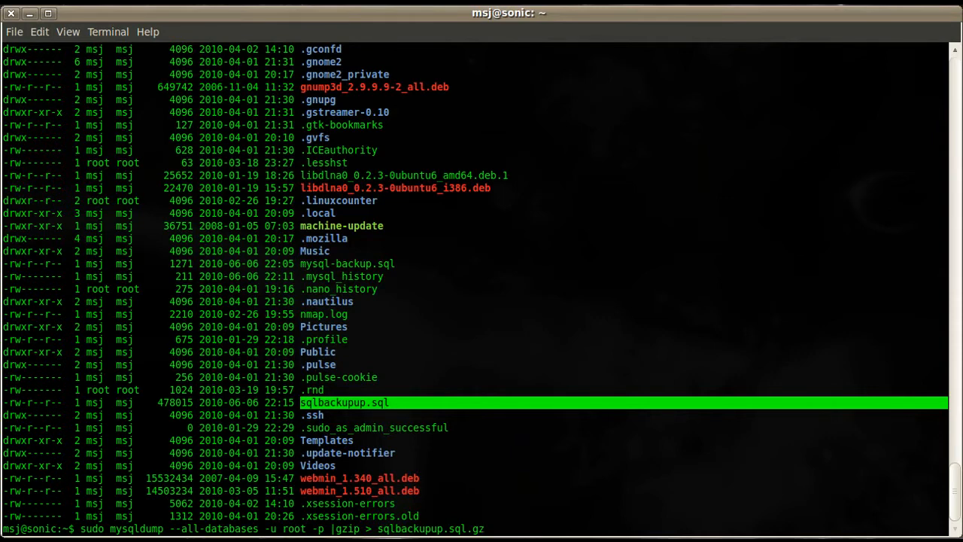
{"action": "key", "text": "Return"}
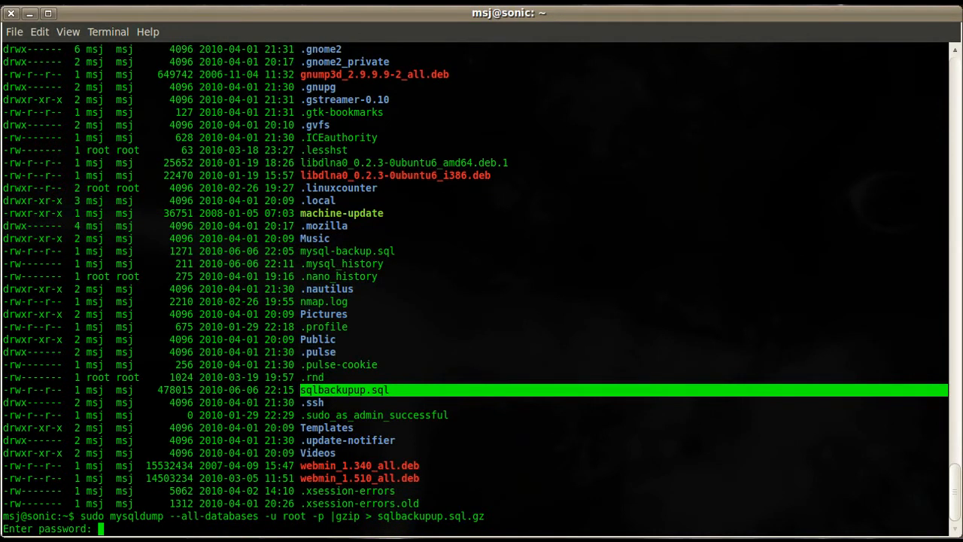
{"action": "key", "text": "Return"}
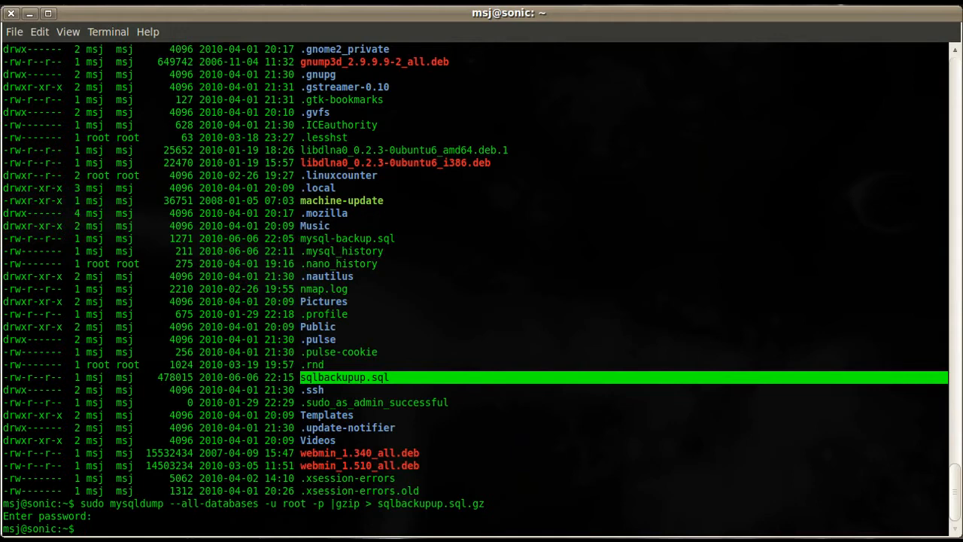
{"action": "type", "text": "ls -al"}
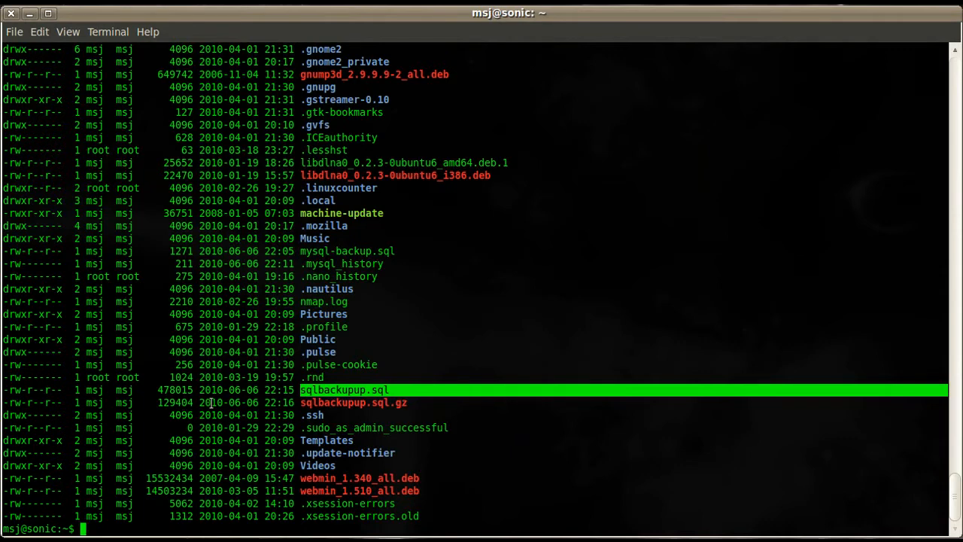
{"action": "mouse_move", "coordinate": [372, 413]}
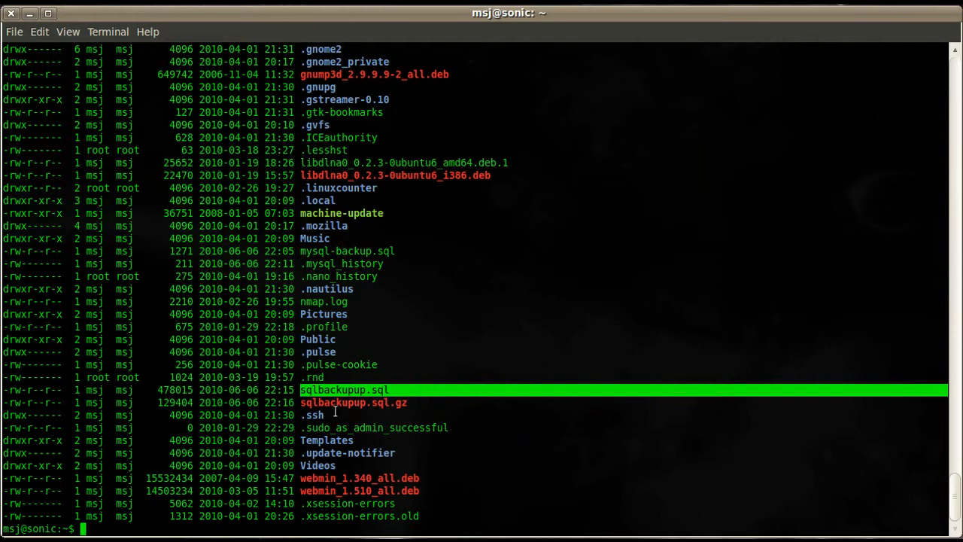
{"action": "mouse_move", "coordinate": [367, 466]}
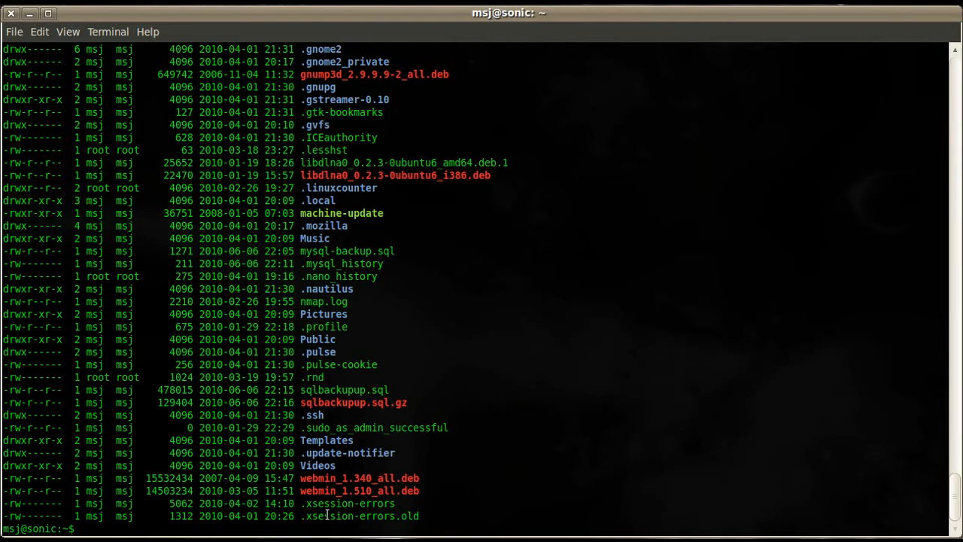
{"action": "mouse_move", "coordinate": [354, 515]}
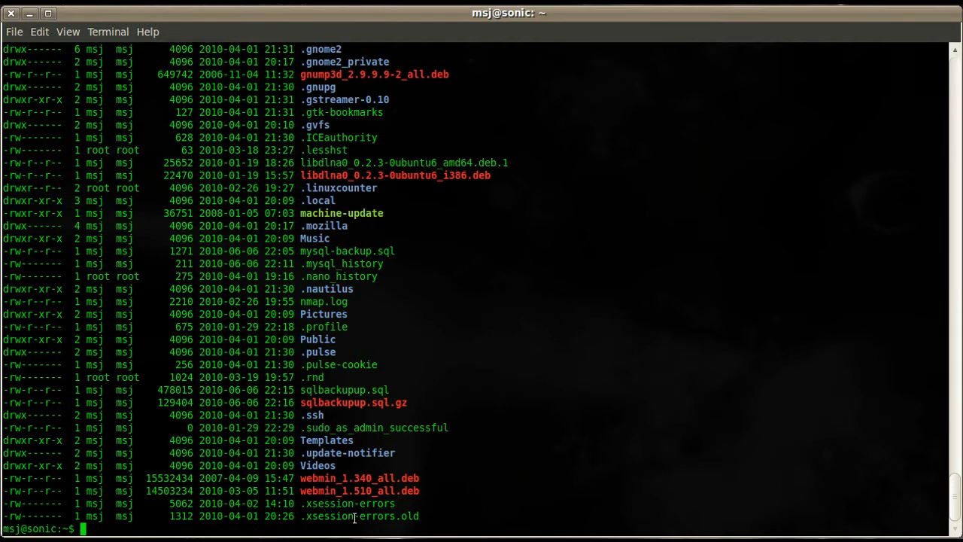
Step: Run 'sudo mysql backuptest -u root -p < backuptest.sql' and authenticate with the root password
{"action": "type", "text": "s"}
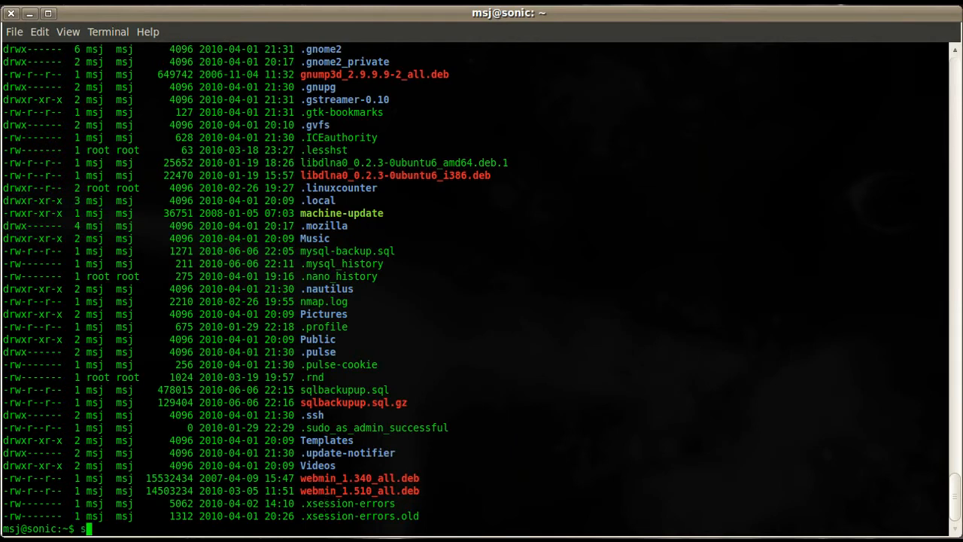
{"action": "type", "text": "udo"}
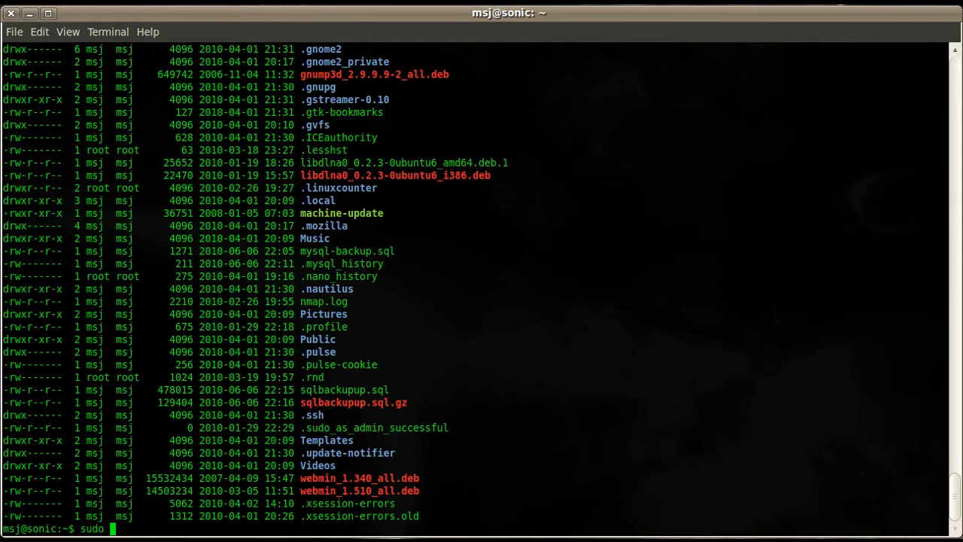
{"action": "type", "text": "mysql"}
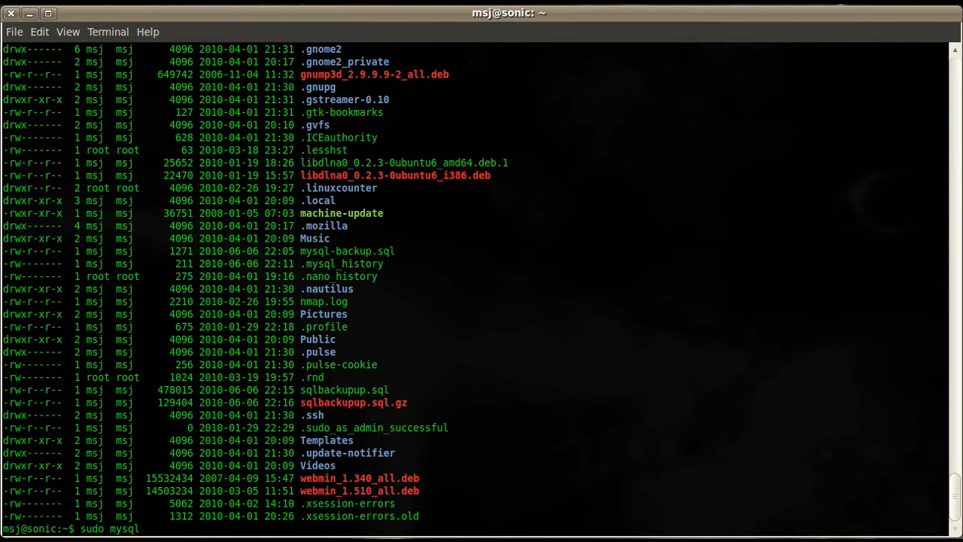
{"action": "mouse_move", "coordinate": [147, 529]}
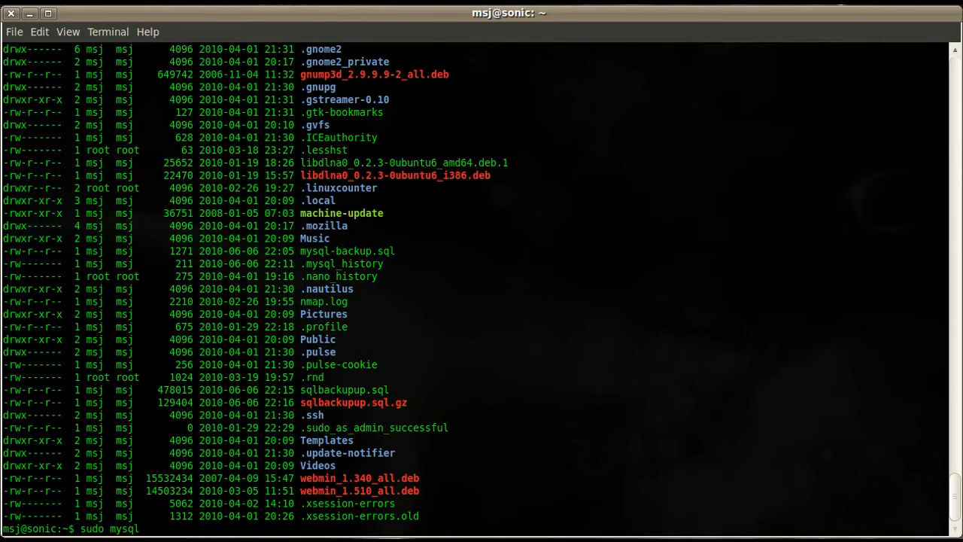
{"action": "type", "text": "backup"}
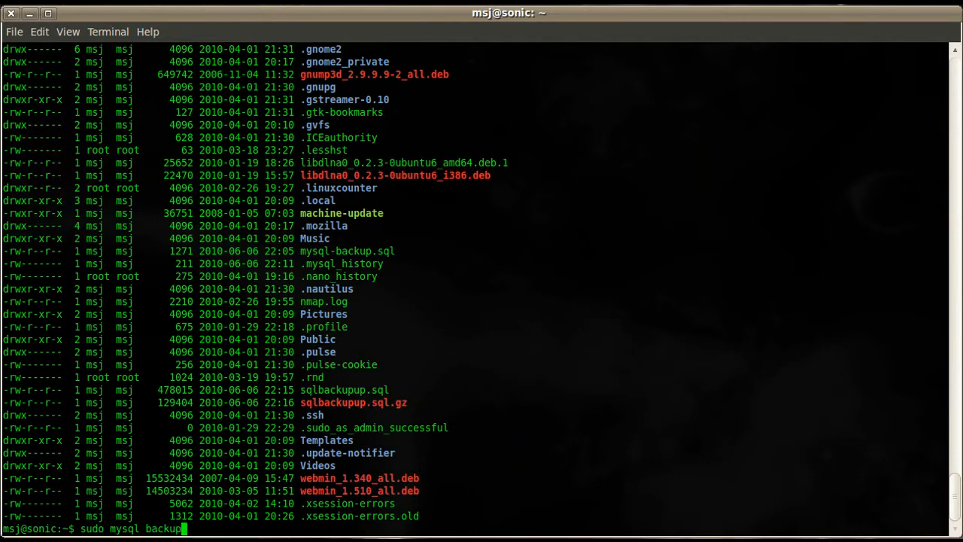
{"action": "type", "text": "test"}
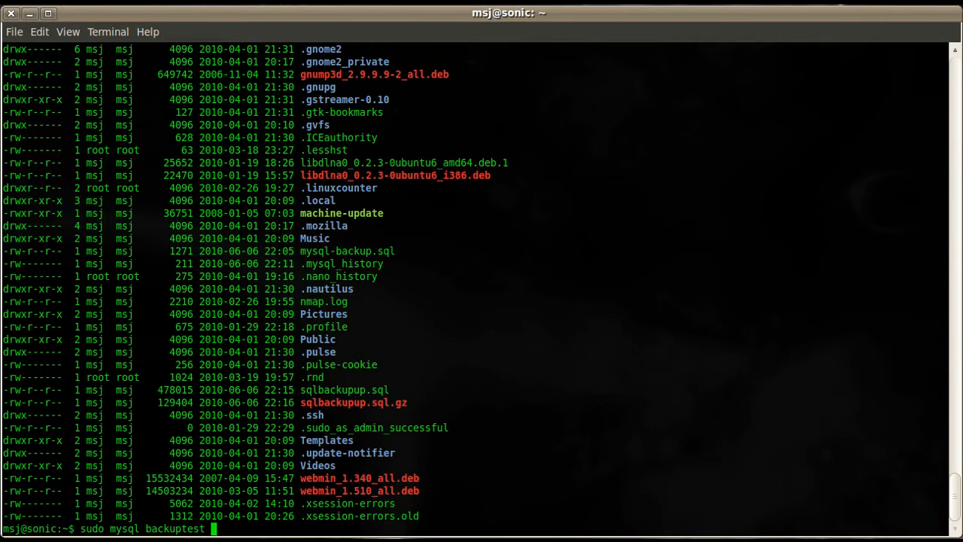
{"action": "type", "text": "-u"}
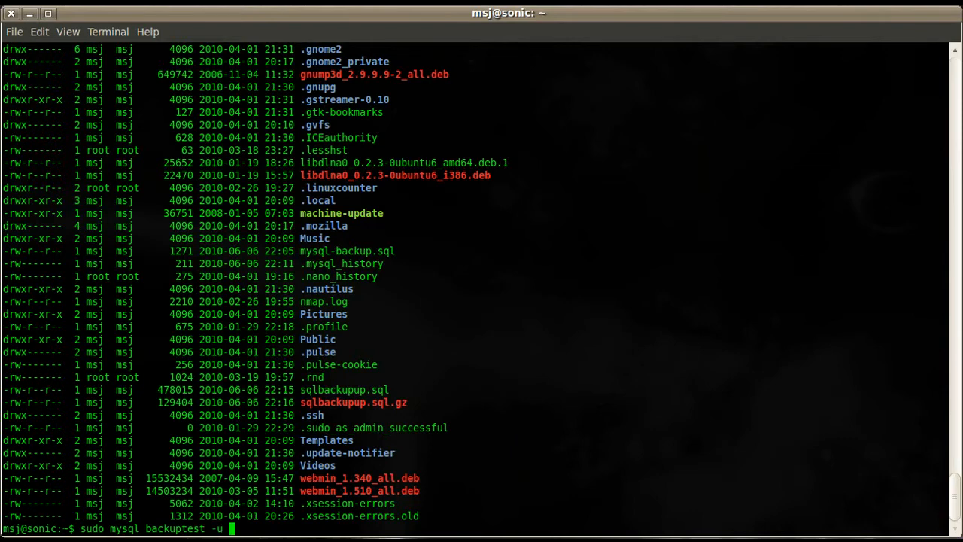
{"action": "type", "text": "root -p < backupt"}
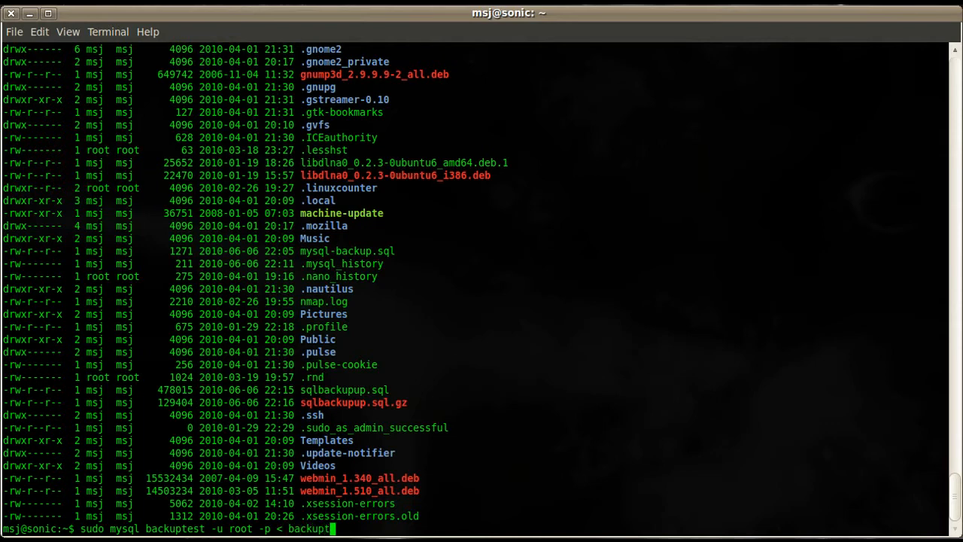
{"action": "type", "text": "est.sql"}
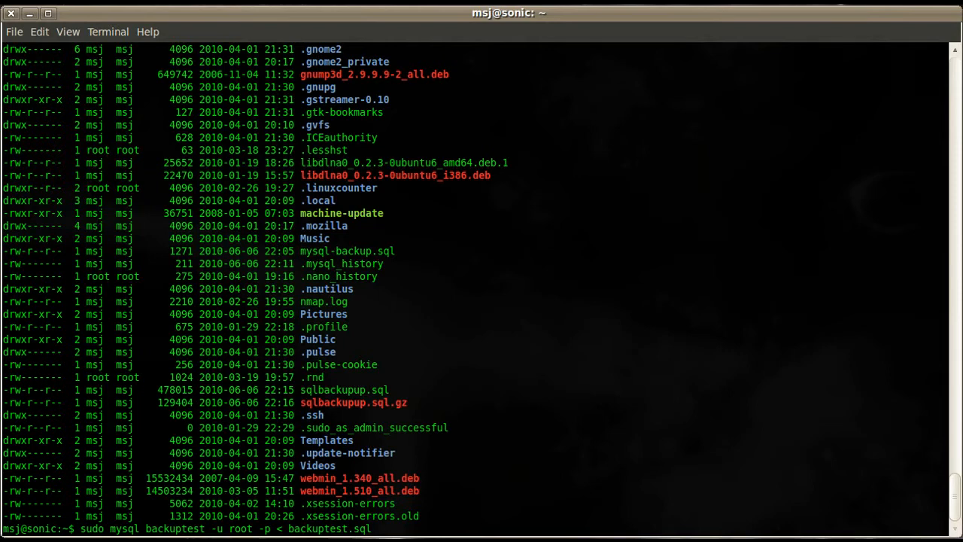
{"action": "key", "text": "Return"}
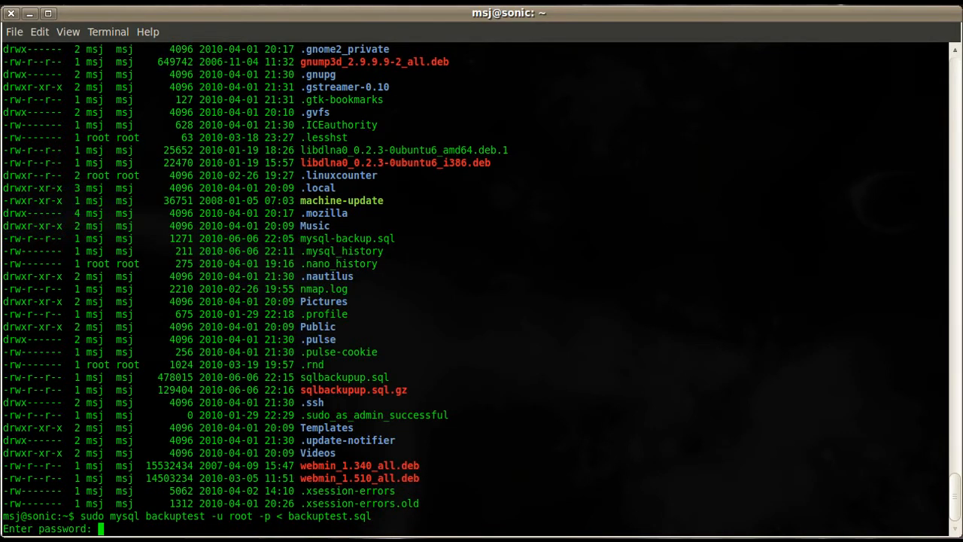
{"action": "key", "text": "Return"}
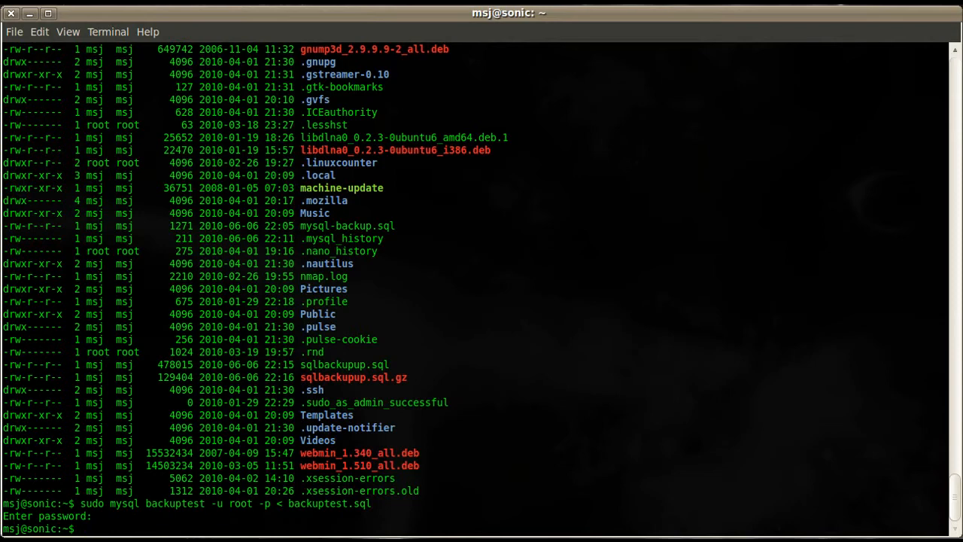
Step: Run 'sudo mysql -u root -p < sqlbackupup.sql' and authenticate with the root password
{"action": "type", "text": "sudo"}
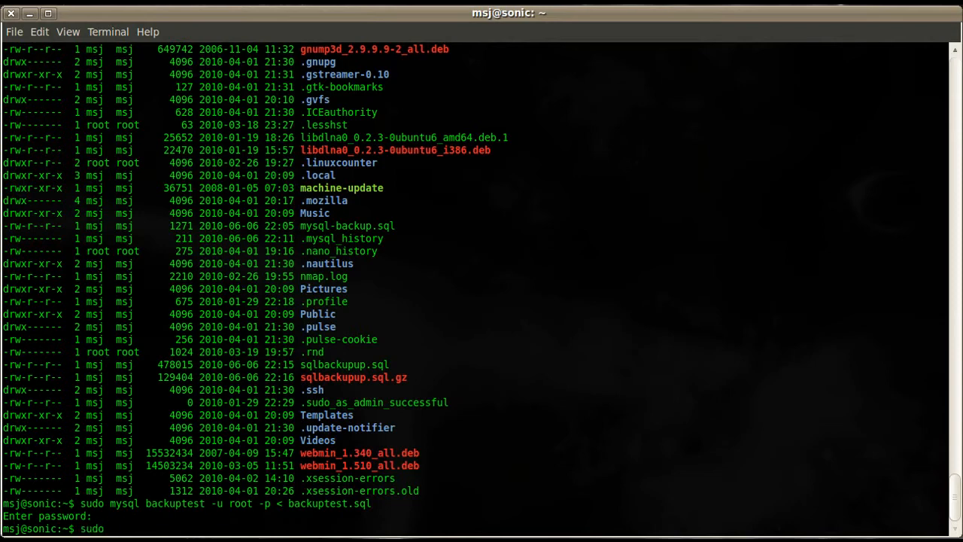
{"action": "type", "text": "mysql"}
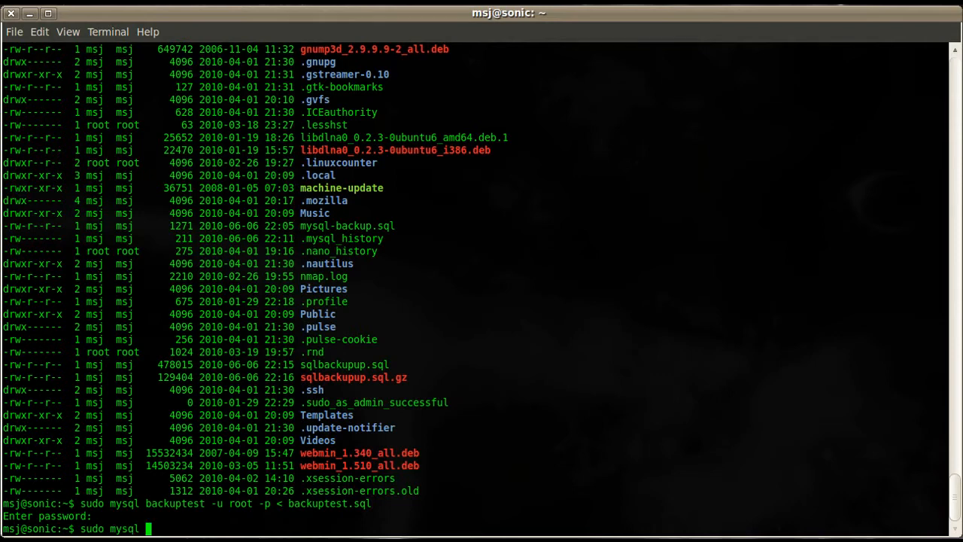
{"action": "type", "text": "sqlbackupup.sql"}
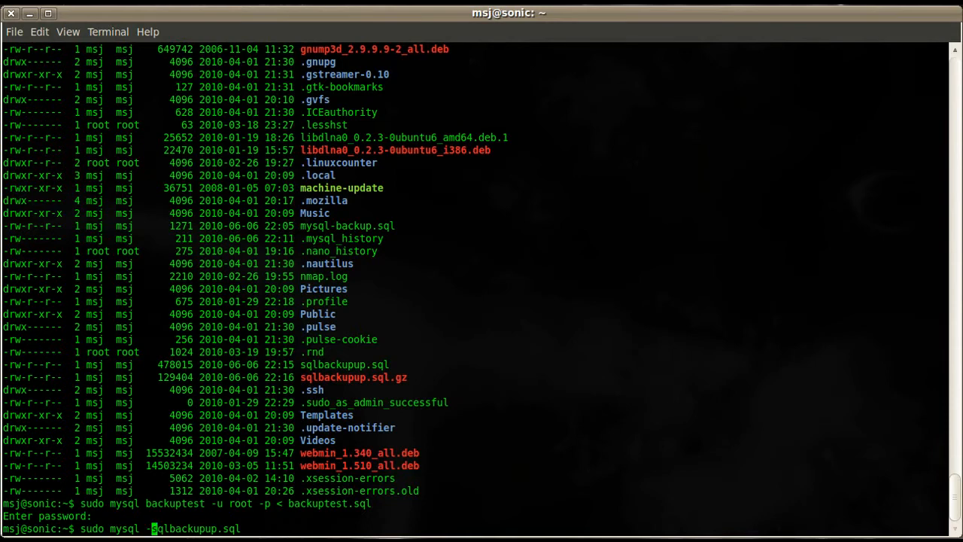
{"action": "type", "text": "-u root -p"}
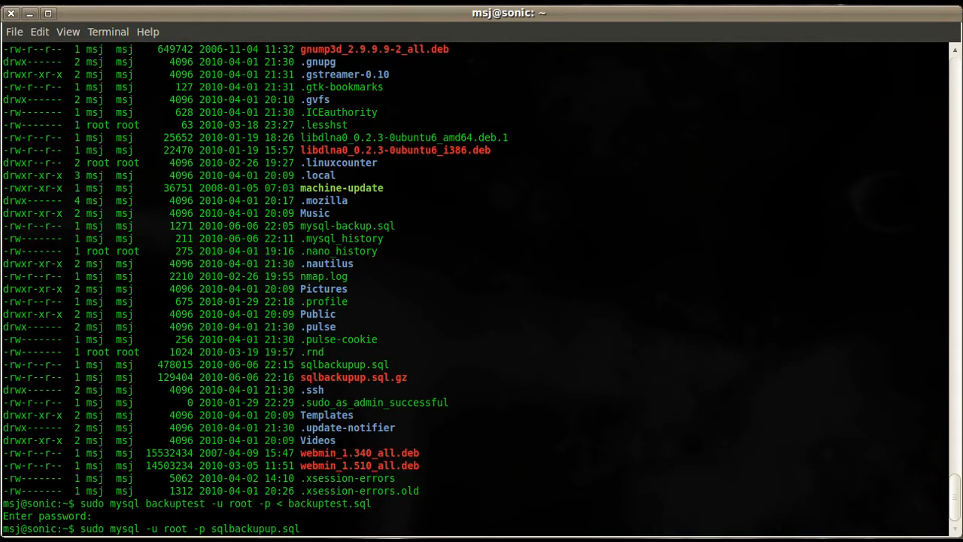
{"action": "type", "text": "<"}
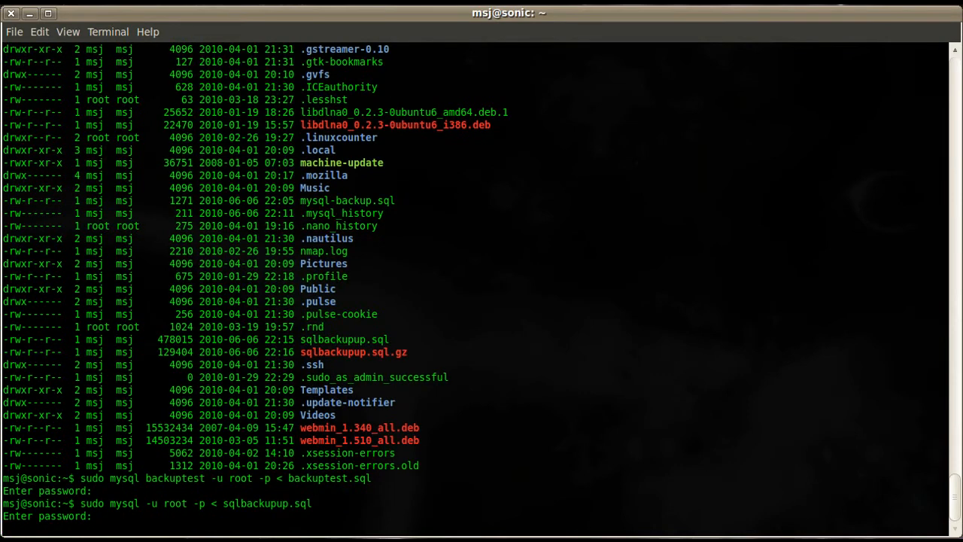
{"action": "key", "text": "Return"}
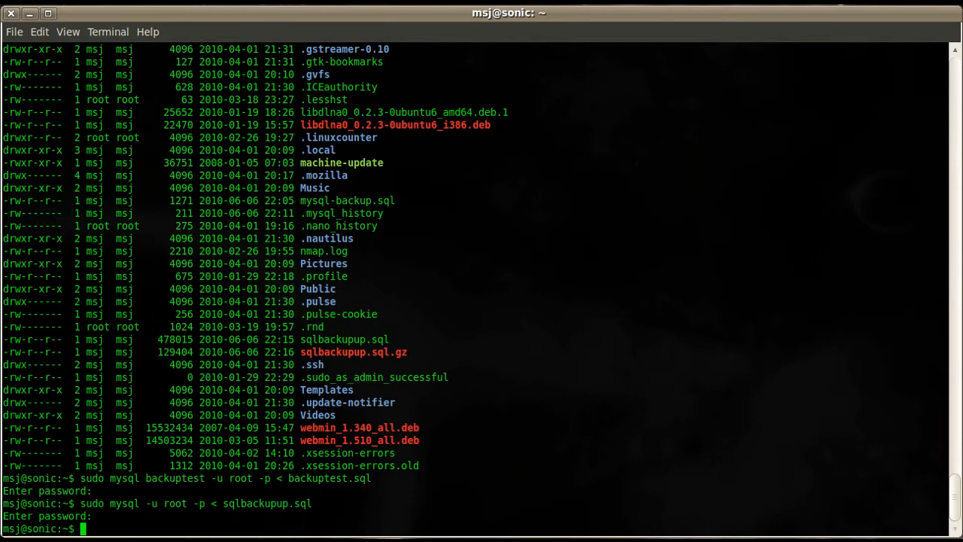